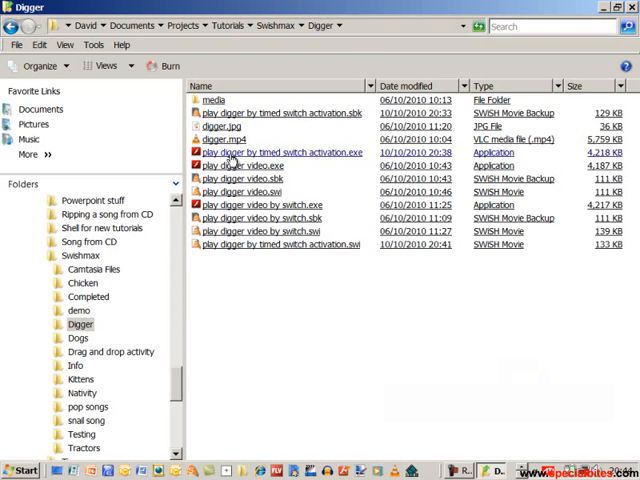
Step: Select 'play digger by timed switch activation.exe' in the Digger folder
left_click(280, 152)
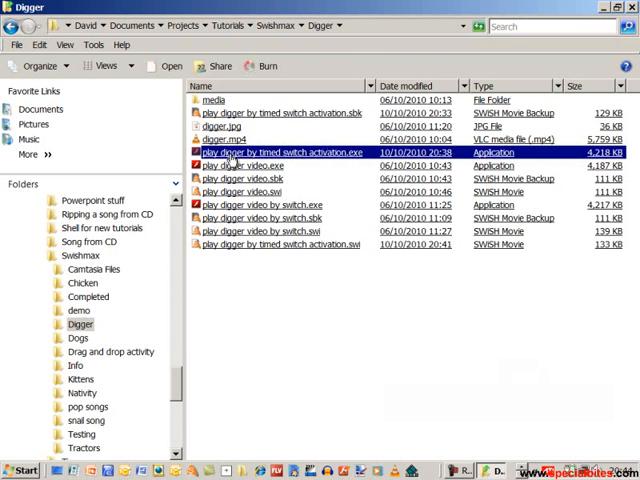
Step: Run the timed-switch Digger activity in SWF Player, watch it, then exit via File > Exit
double_click(284, 152)
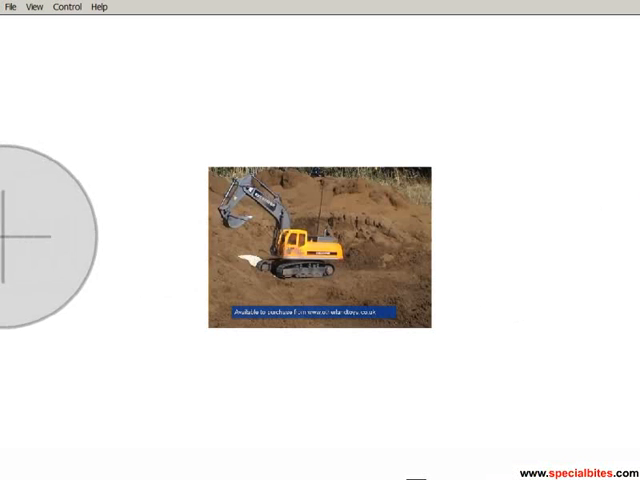
mouse_move(230, 250)
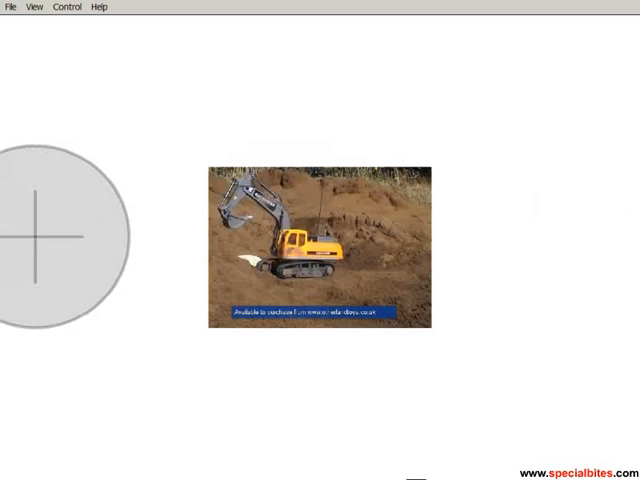
left_click(10, 8)
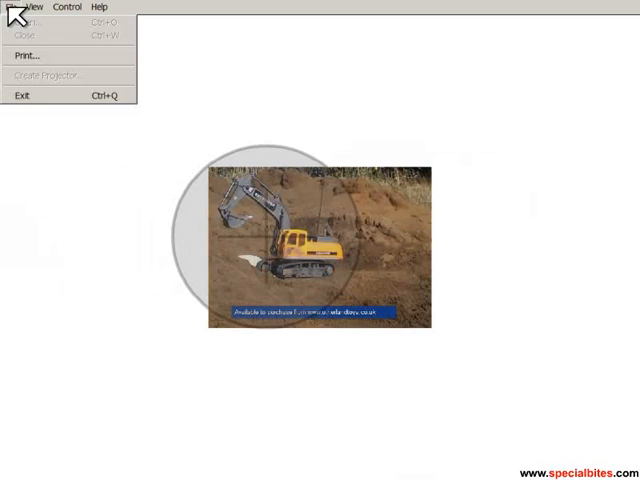
mouse_move(24, 96)
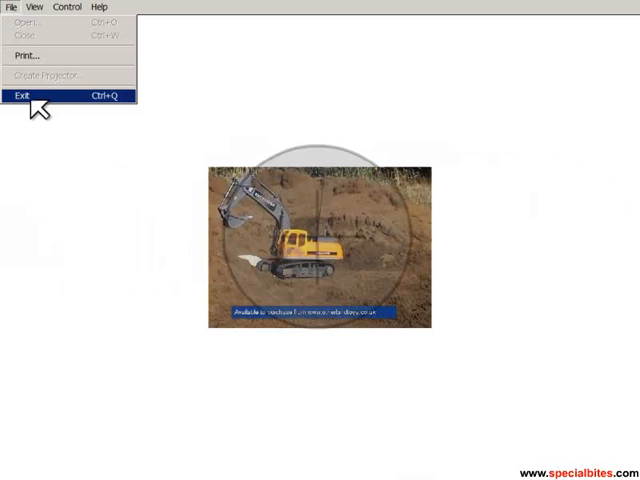
left_click(18, 96)
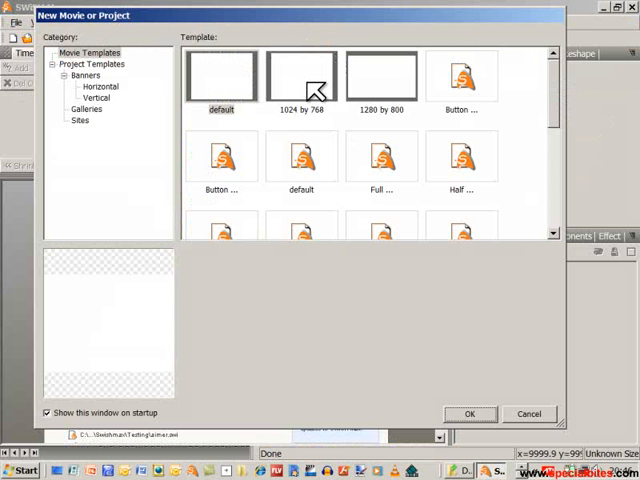
Step: Create a new blank movie from the 1024 by 768 template
left_click(300, 76)
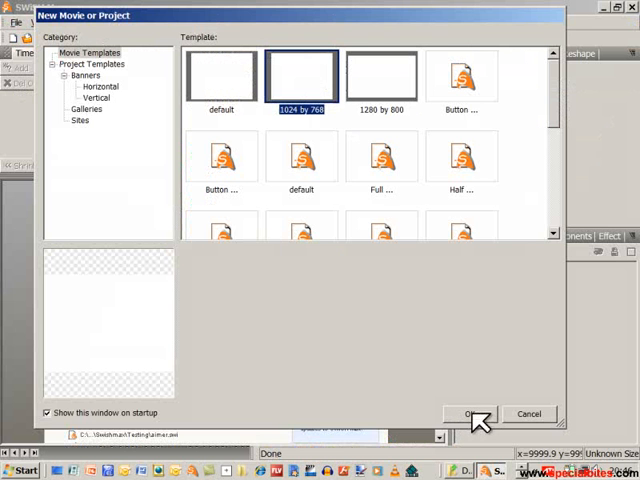
left_click(468, 412)
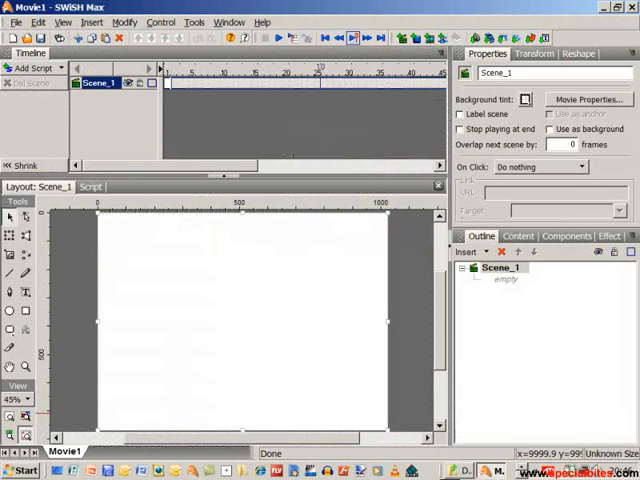